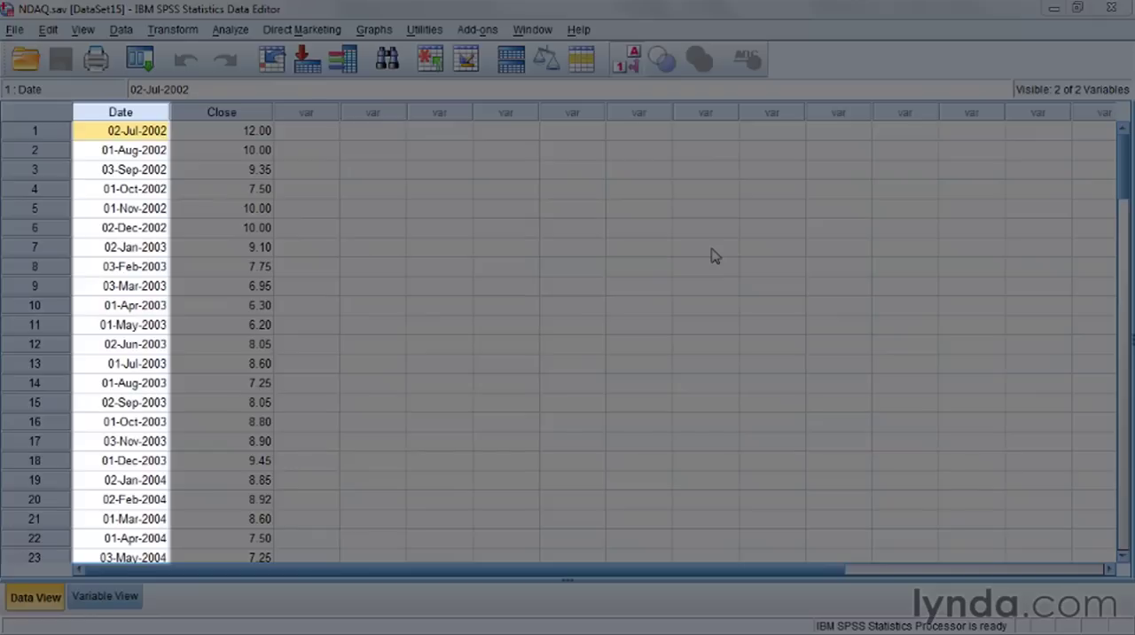
Step: Build a simple scatterplot in Chart Builder with Date on the X axis and Close on the Y axis
click(221, 112)
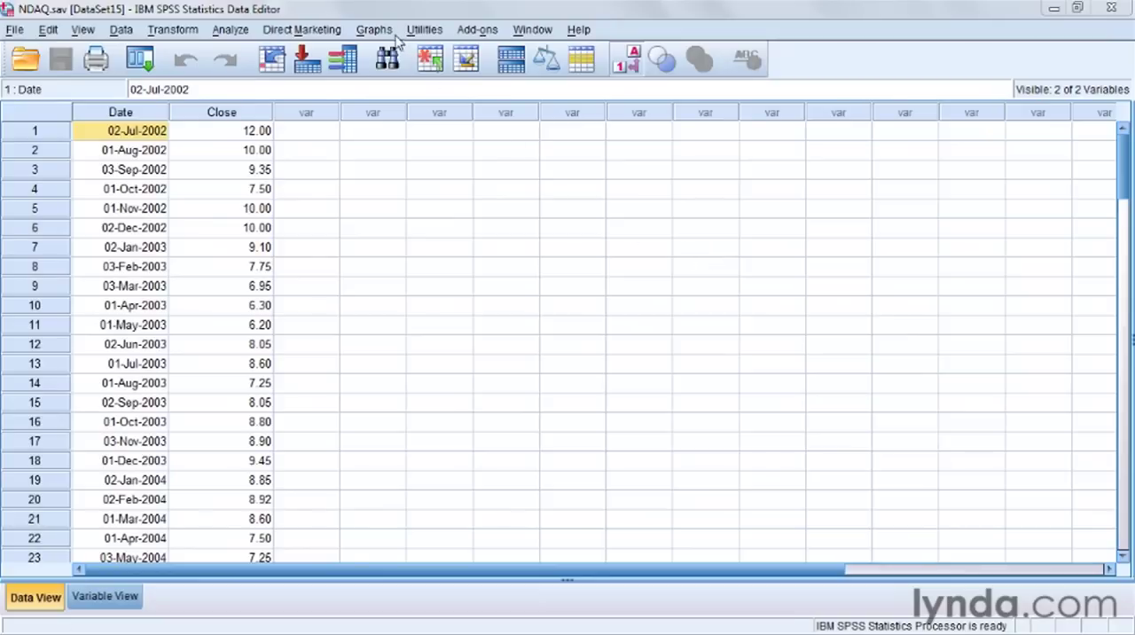
click(373, 30)
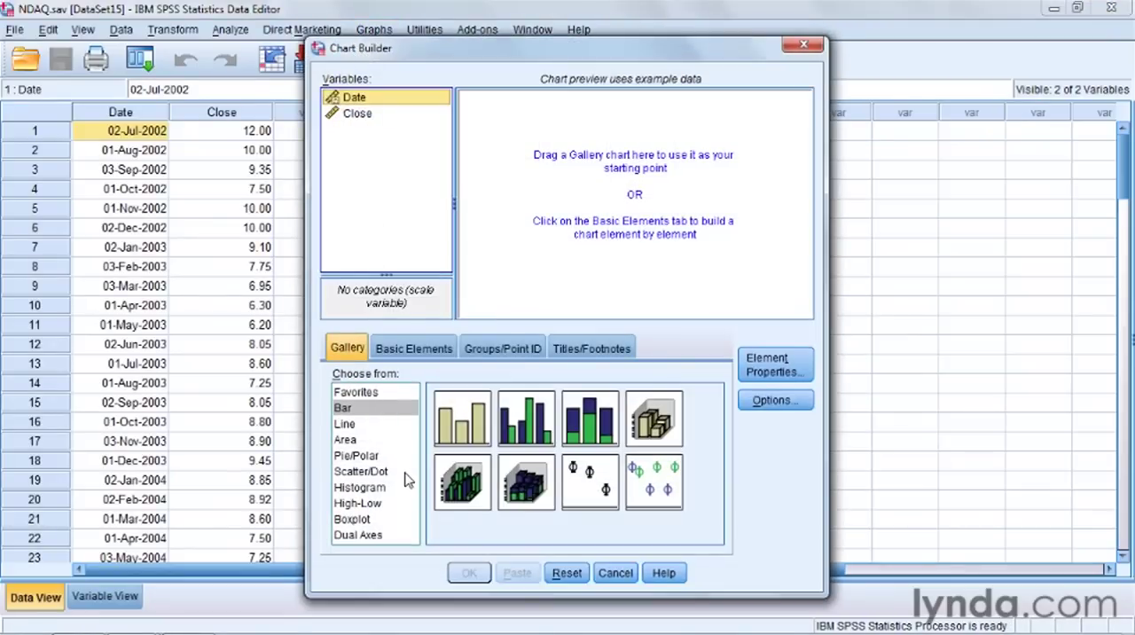
click(361, 471)
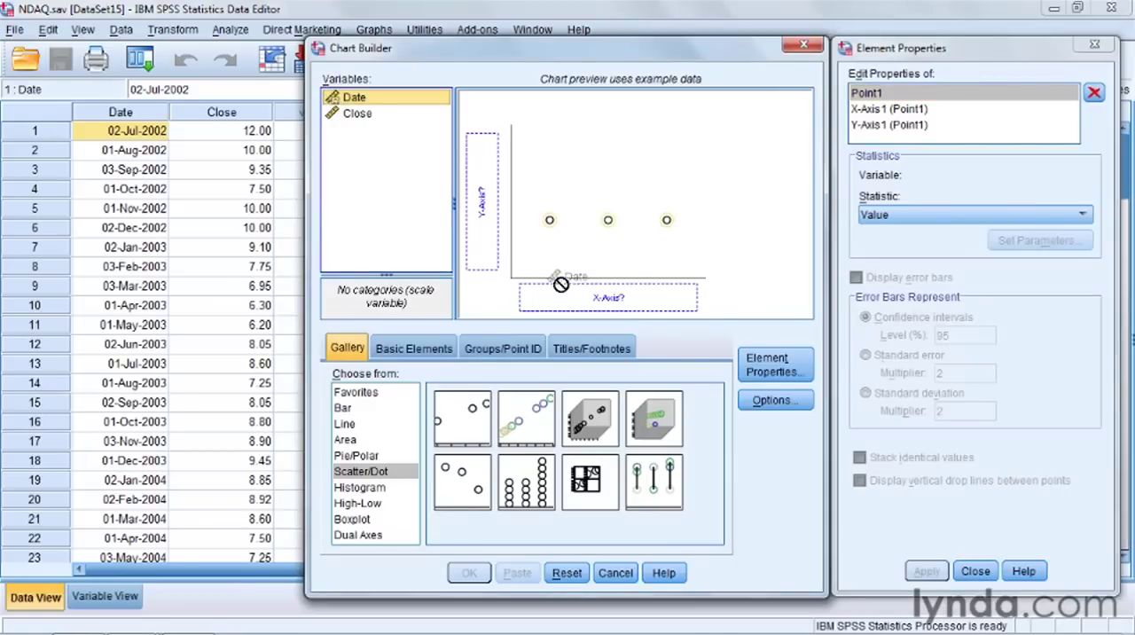
drag(353, 97, 608, 297)
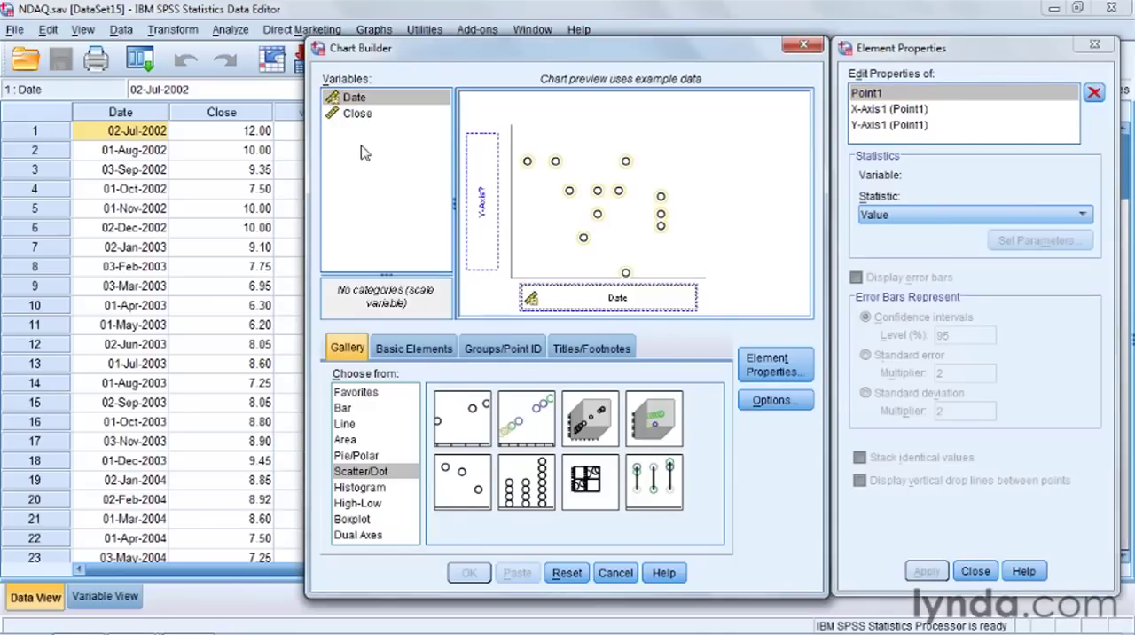
drag(357, 113, 479, 169)
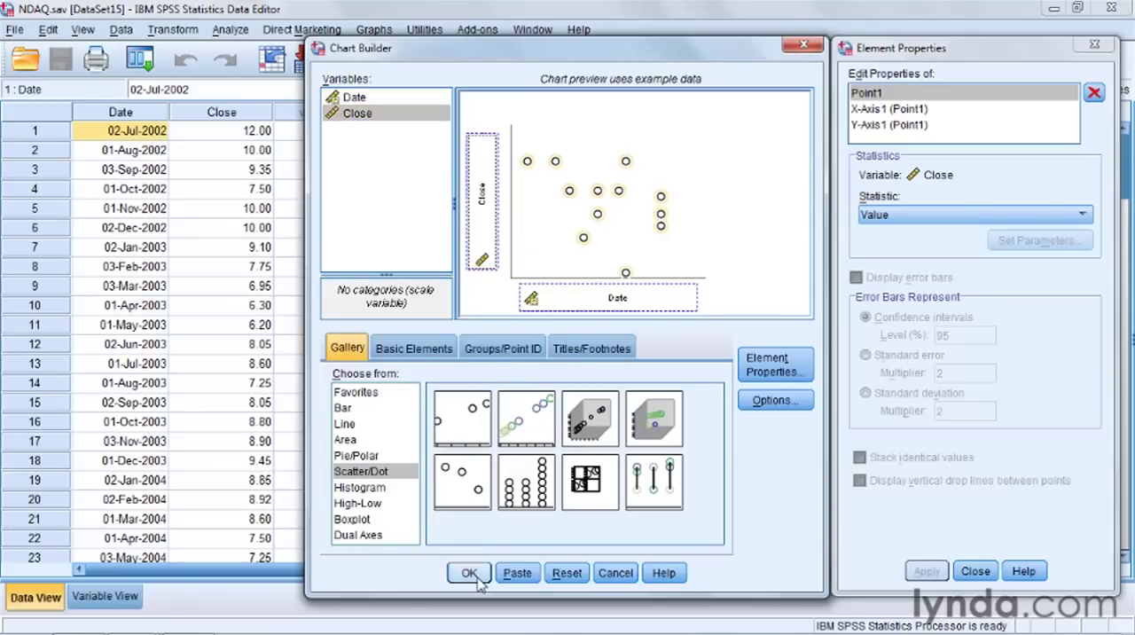
click(469, 573)
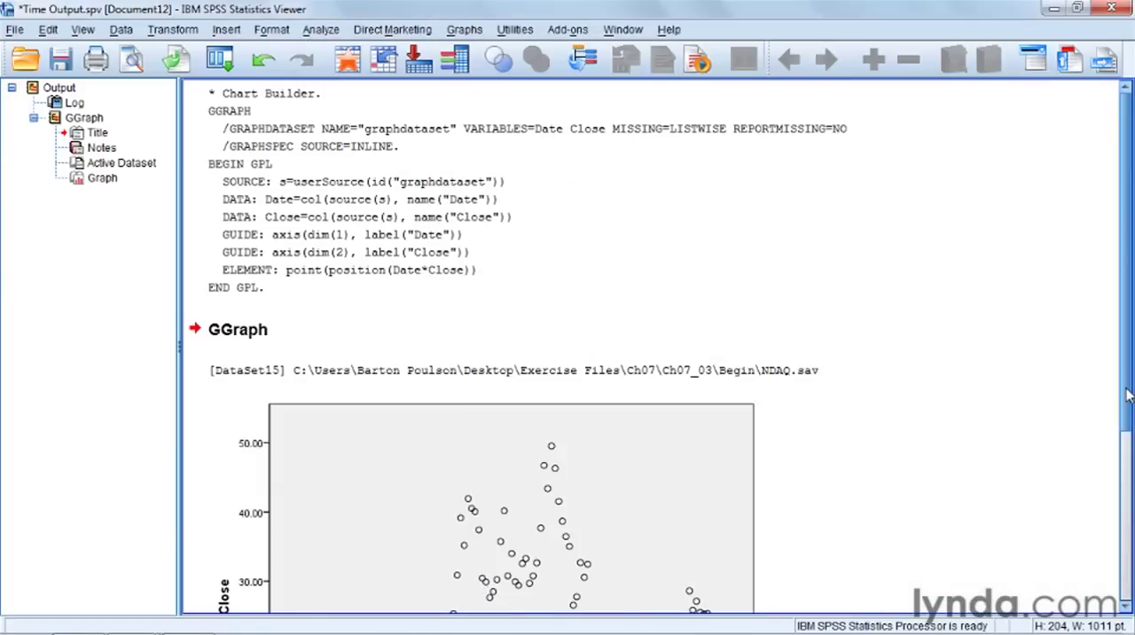
Step: Scroll down to the Close-by-Date scatterplot and select it in the Viewer
scroll(down, 3)
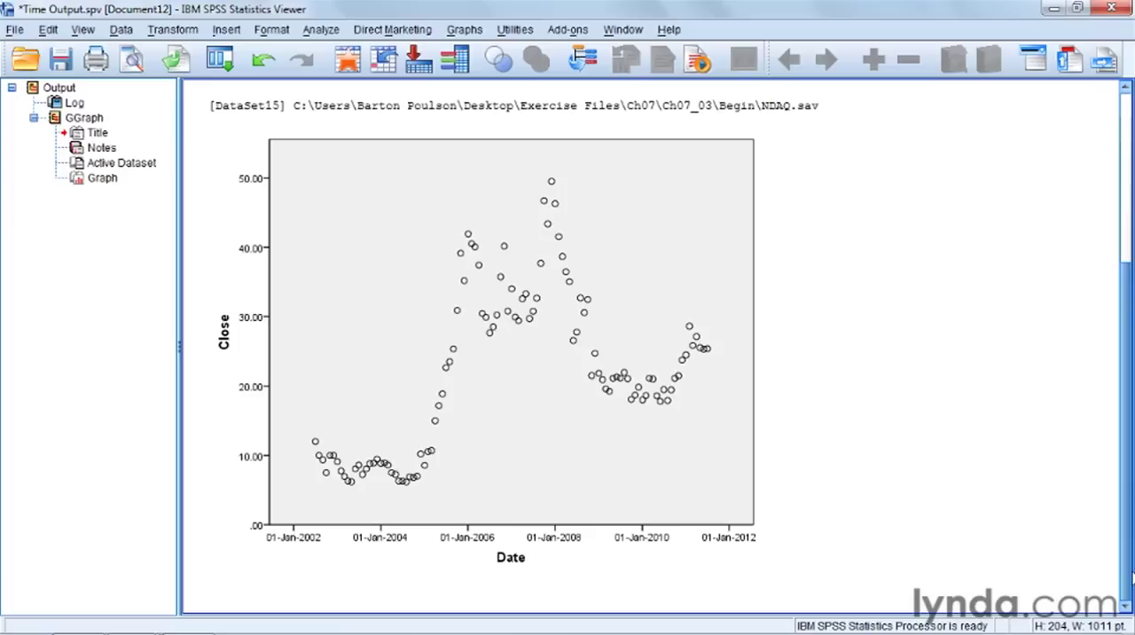
click(635, 275)
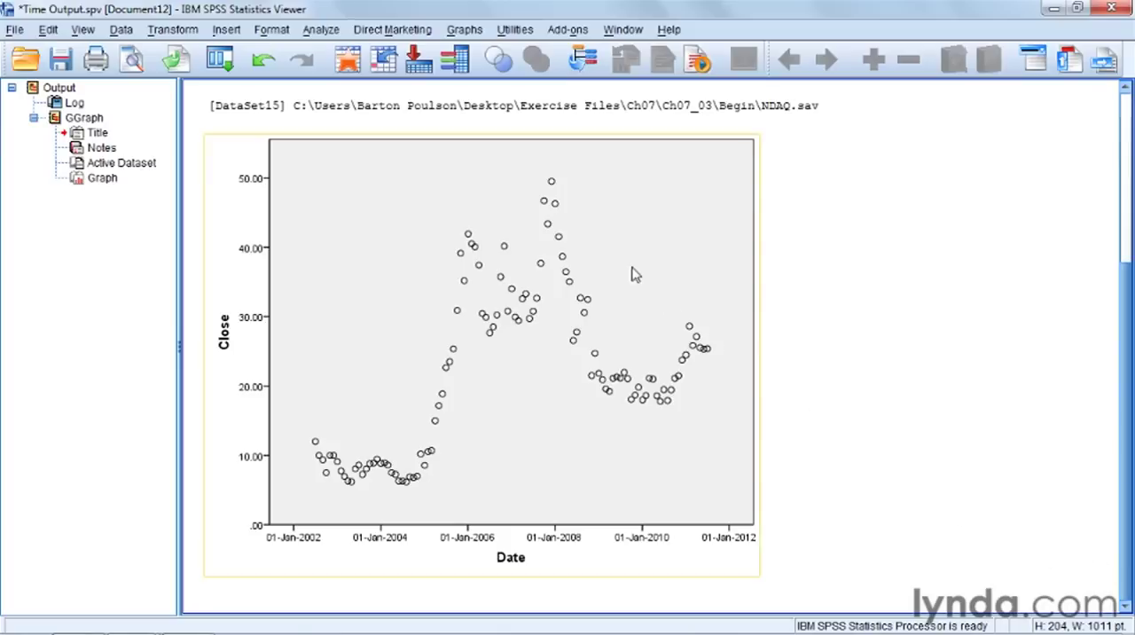
Step: Open the scatterplot in Chart Editor and add an interpolation line through the points
double_click(509, 337)
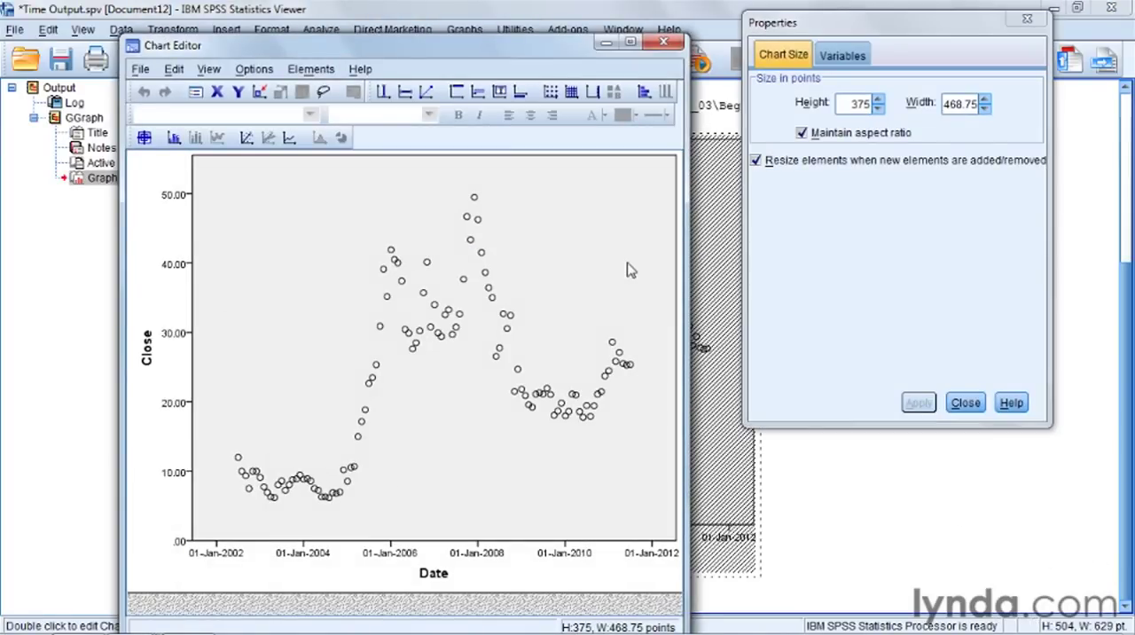
mouse_move(290, 138)
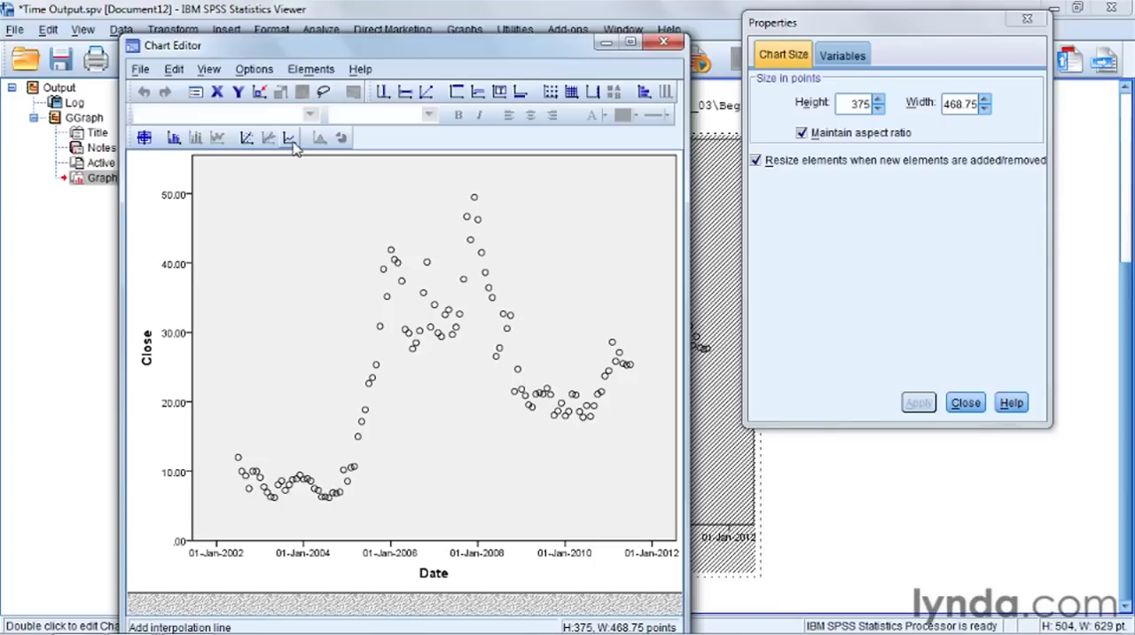
mouse_move(289, 138)
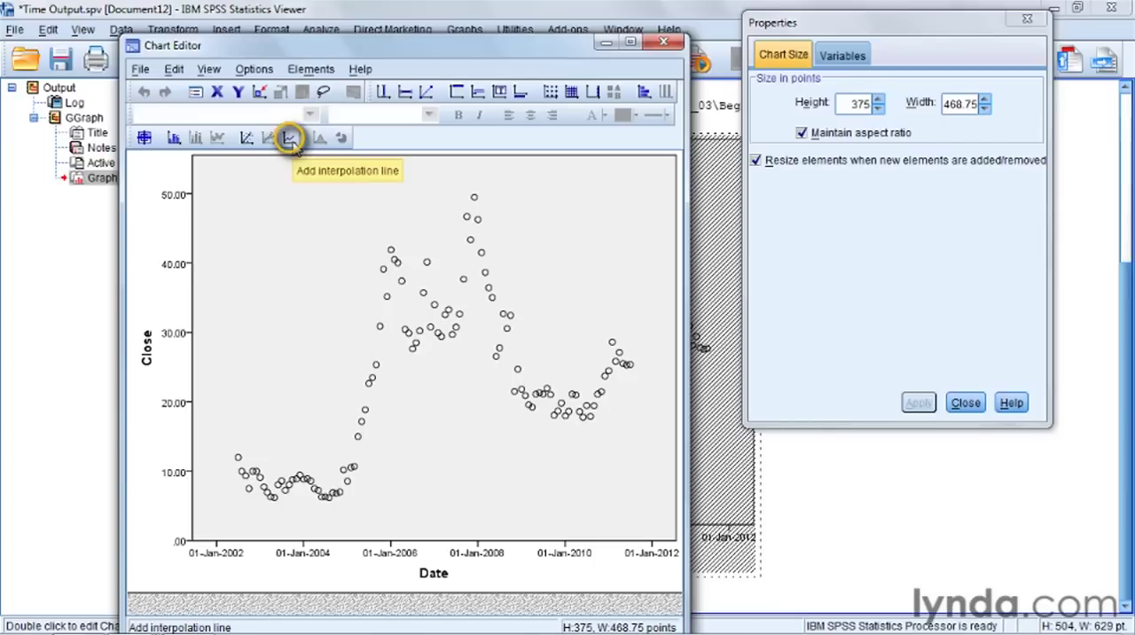
click(289, 137)
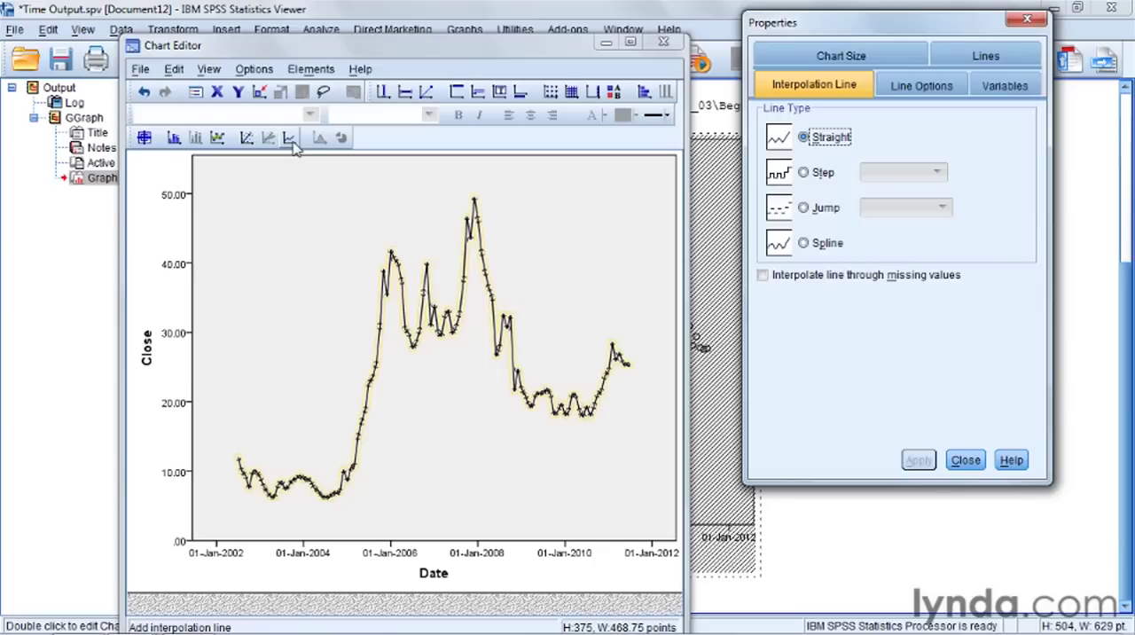
mouse_move(193, 218)
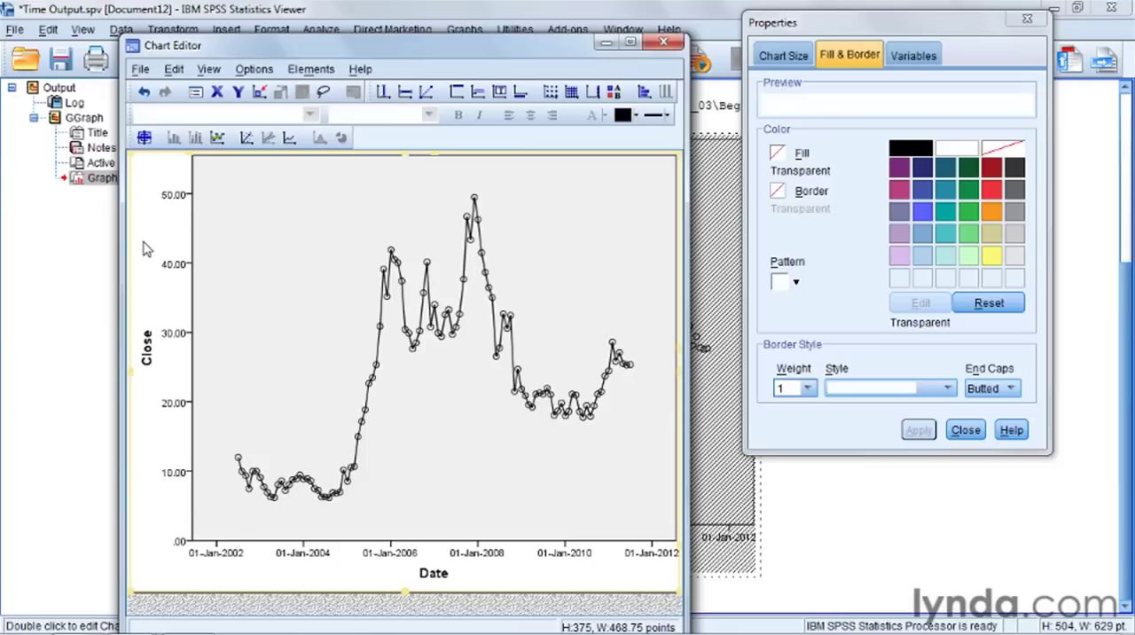
mouse_move(386, 304)
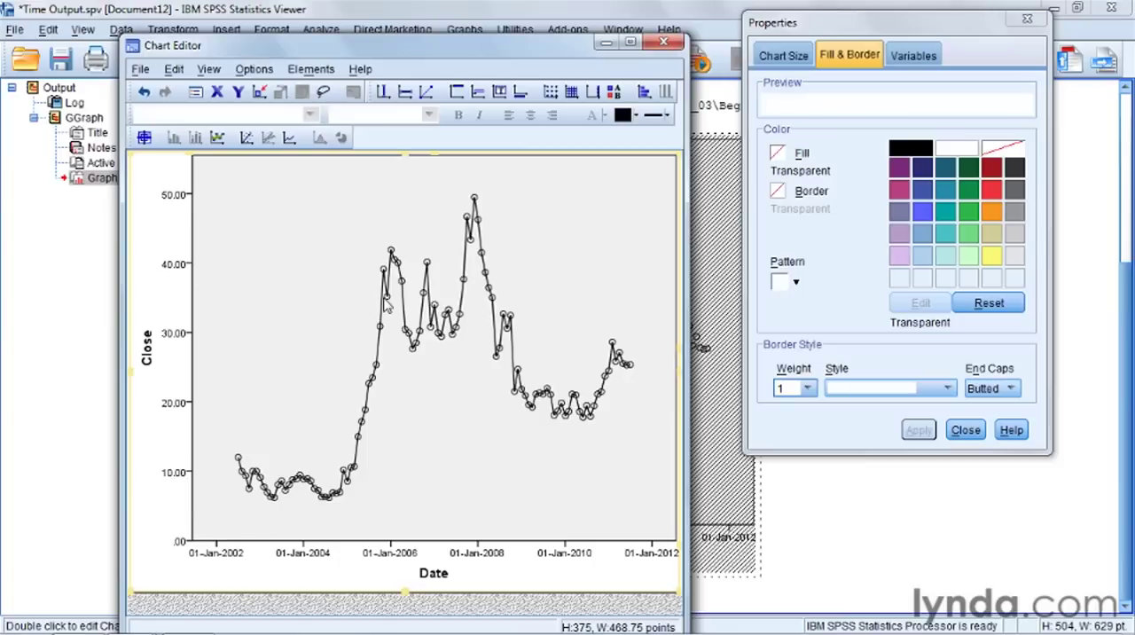
Step: Delete all point markers so only the line remains, and close the Chart Editor
click(835, 54)
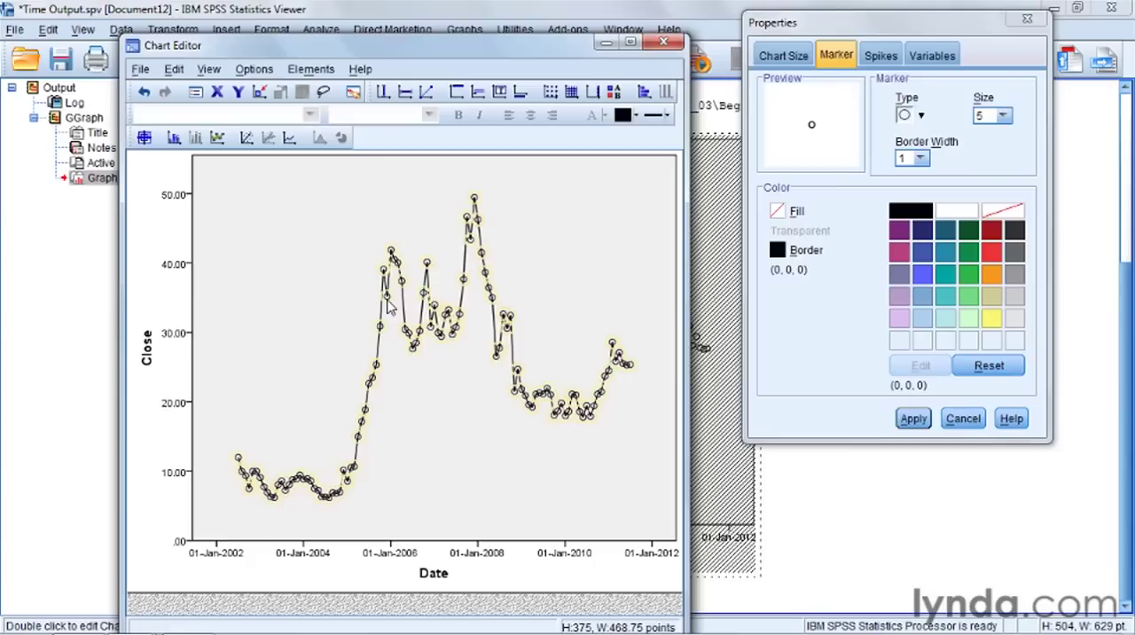
click(781, 54)
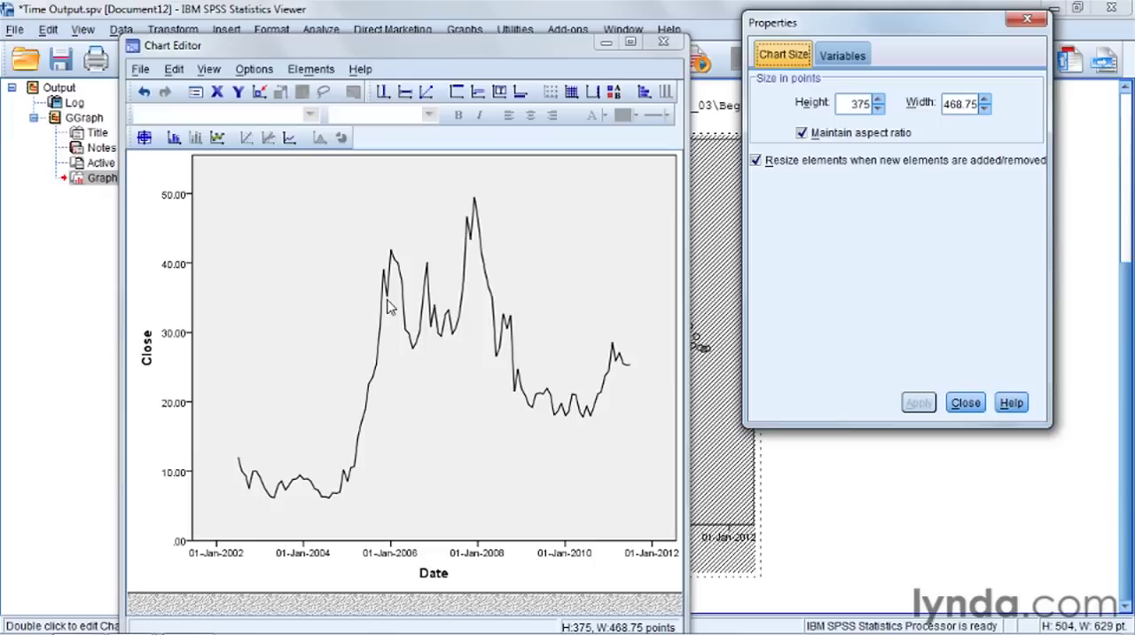
mouse_move(610, 91)
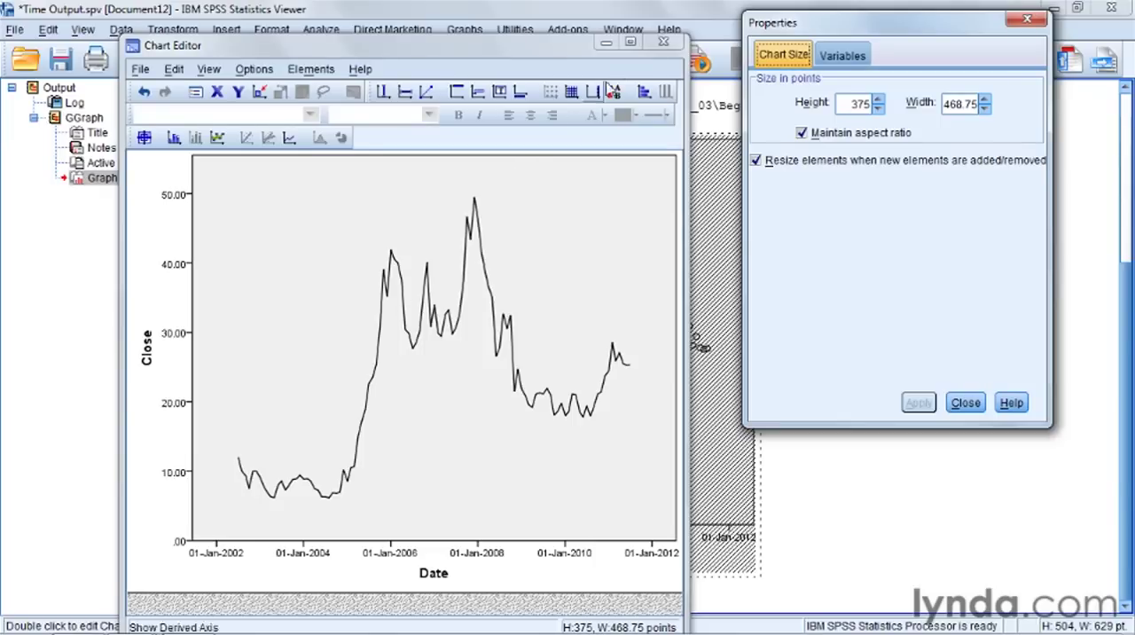
click(964, 402)
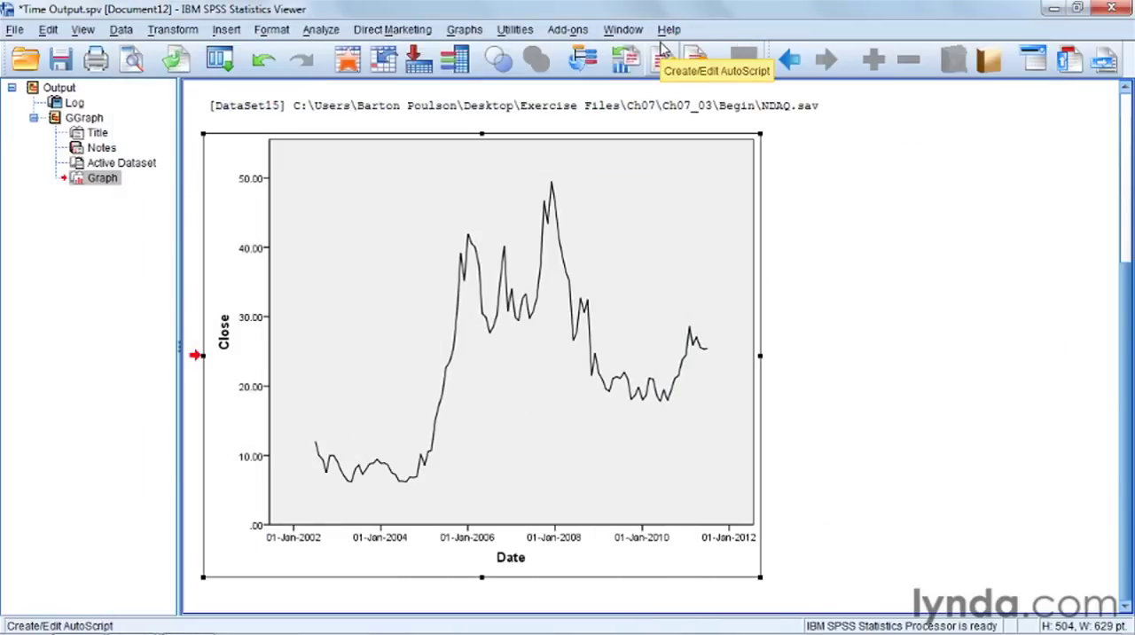